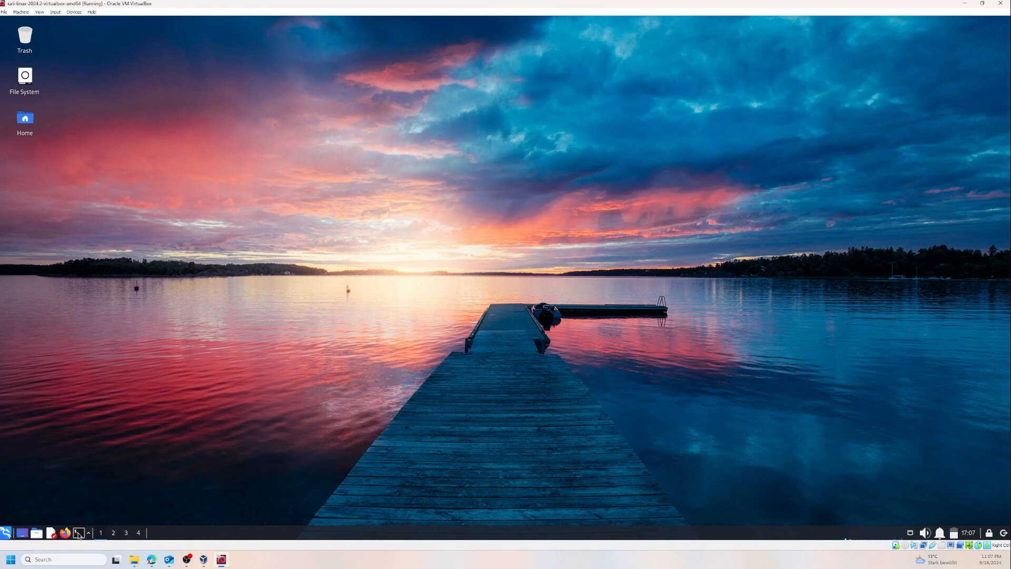
# Step: Open a terminal and run 'nano -h' to list nano's command-line options
pyautogui.click(77, 533)
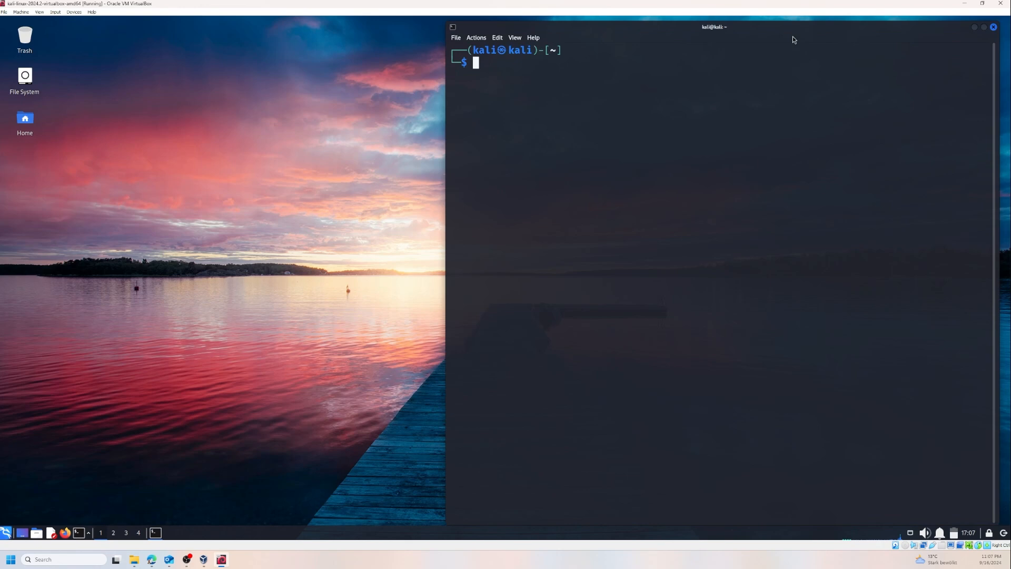
pyautogui.write('nan')
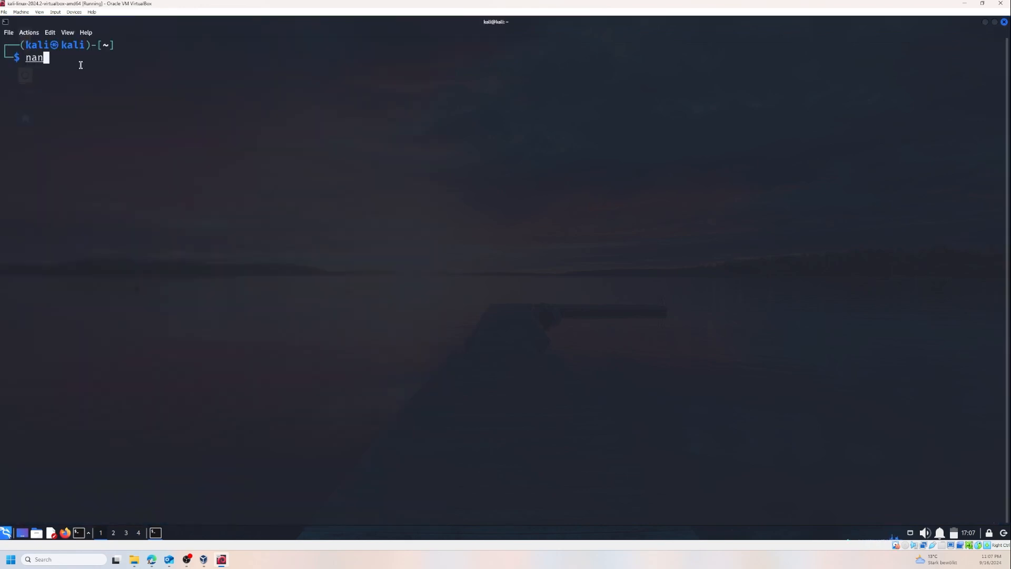
pyautogui.write('o')
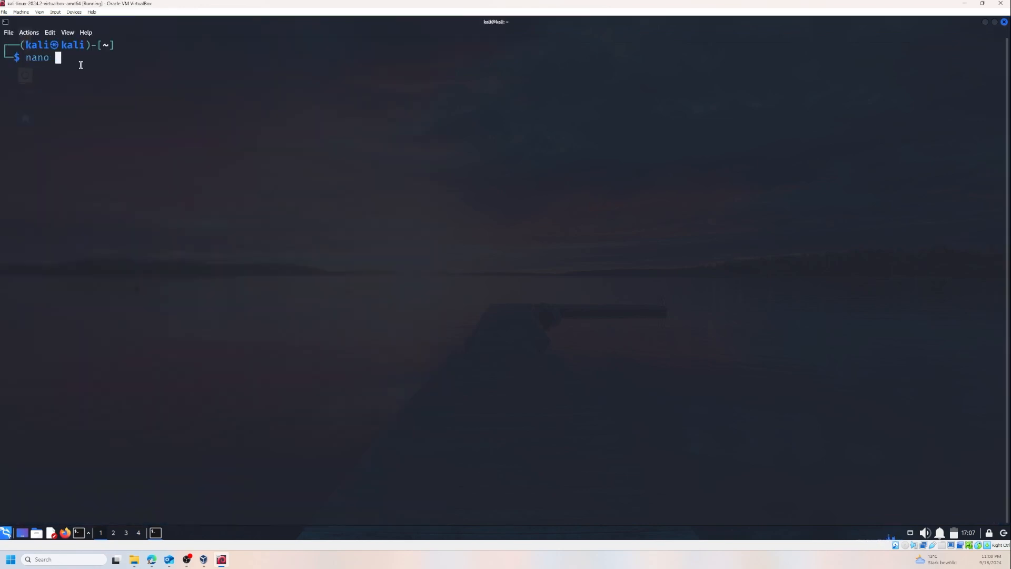
pyautogui.write('-h')
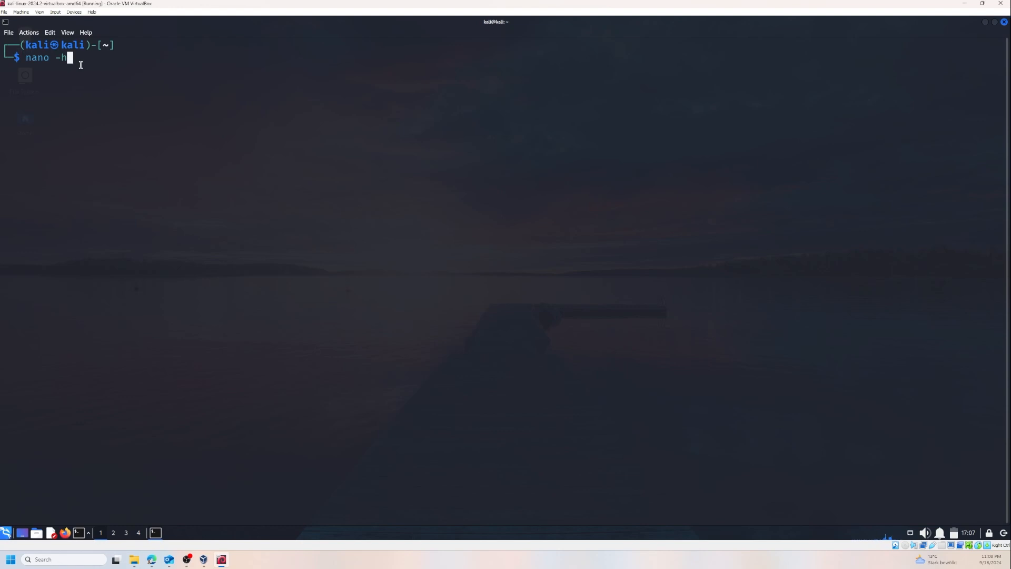
pyautogui.press('Return')
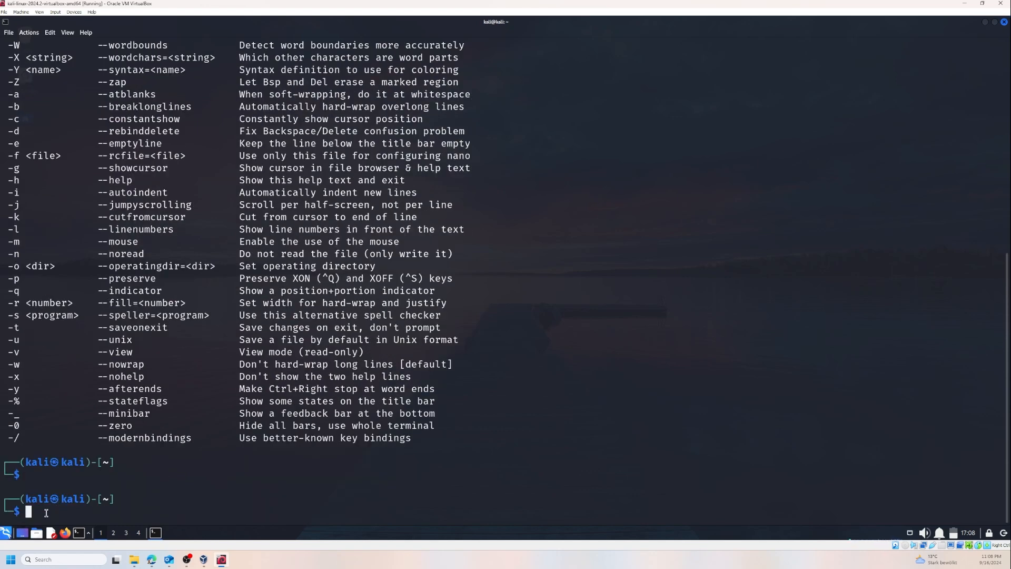
# Step: Run 'nano text.txt' to open a new, empty file called text.txt
pyautogui.write('nano -h')
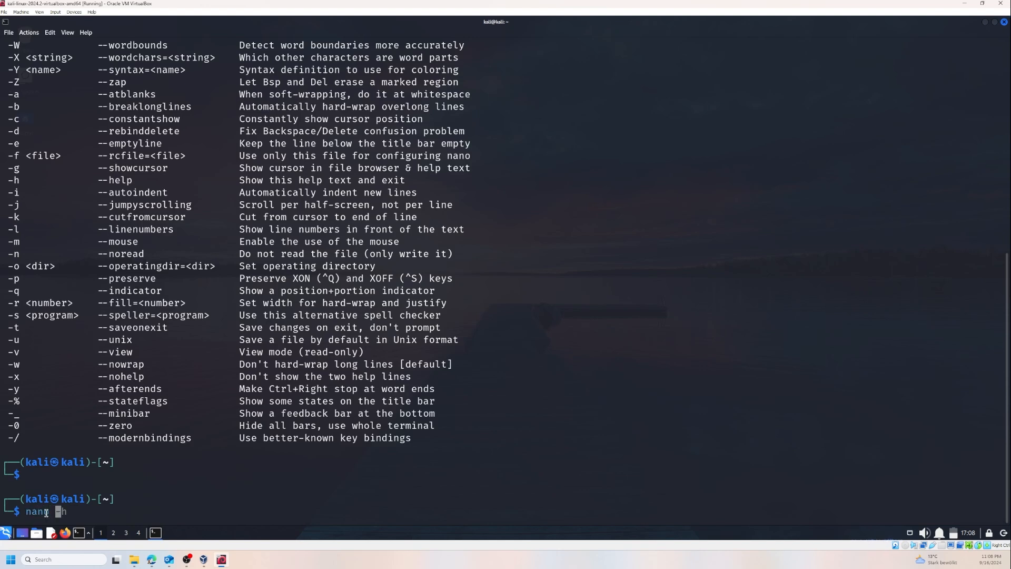
pyautogui.write('tes')
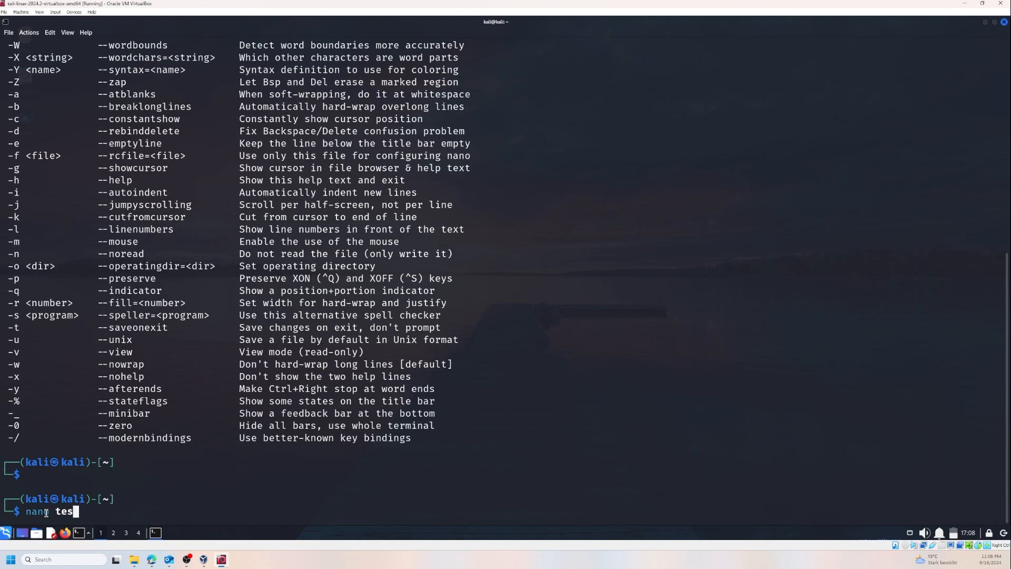
pyautogui.write('xt')
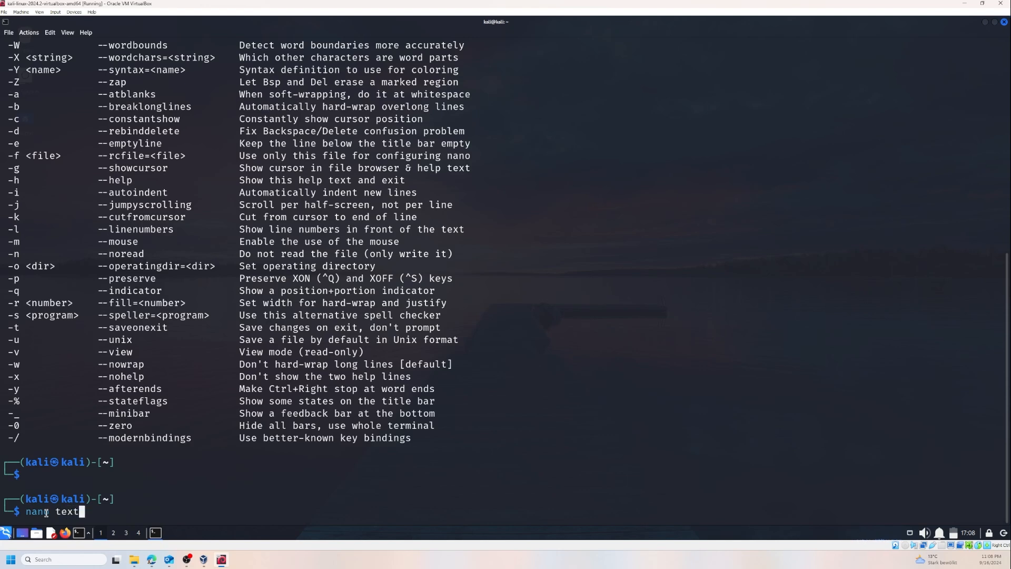
pyautogui.write('.txt')
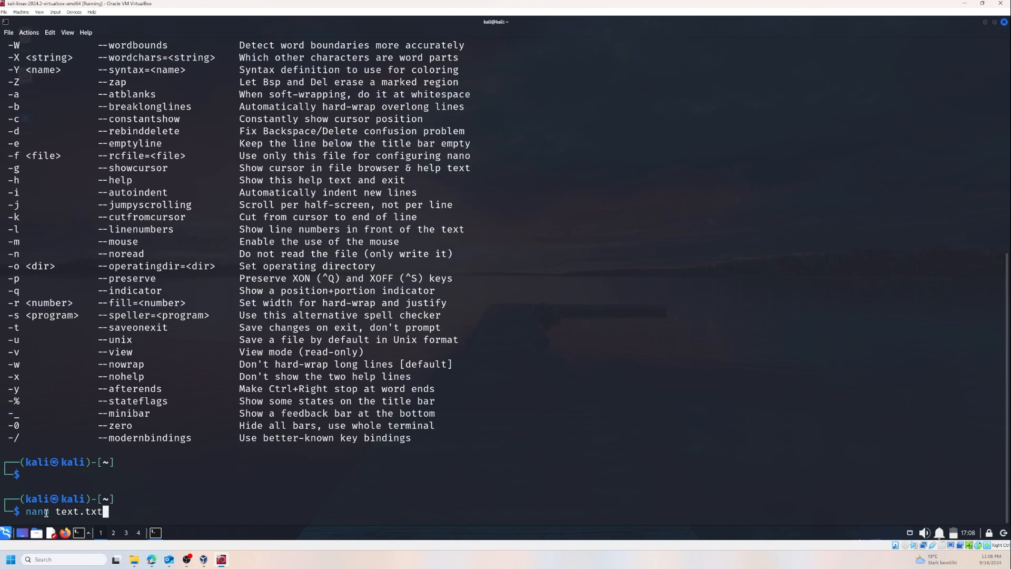
pyautogui.press('Return')
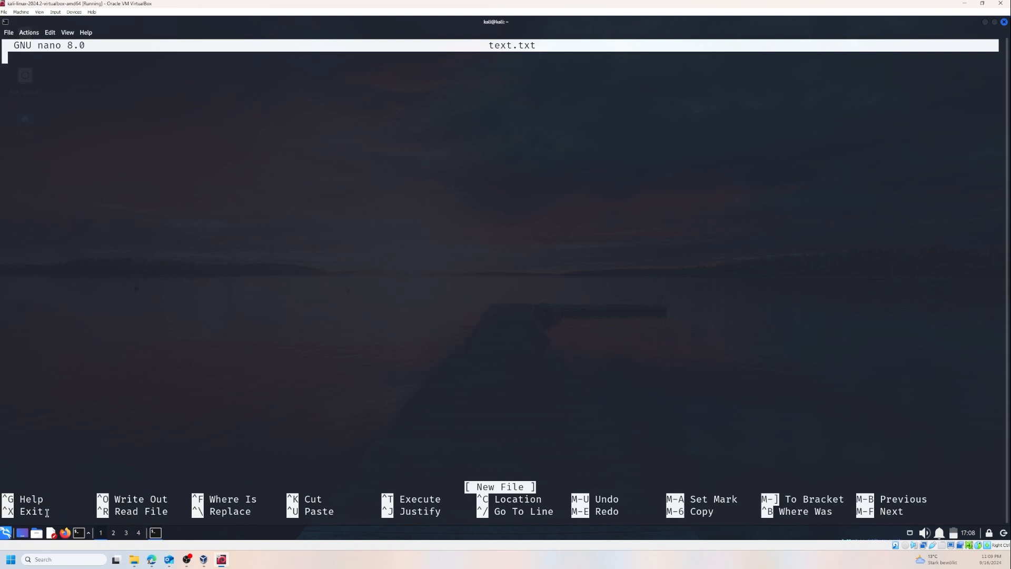
pyautogui.moveTo(204, 297)
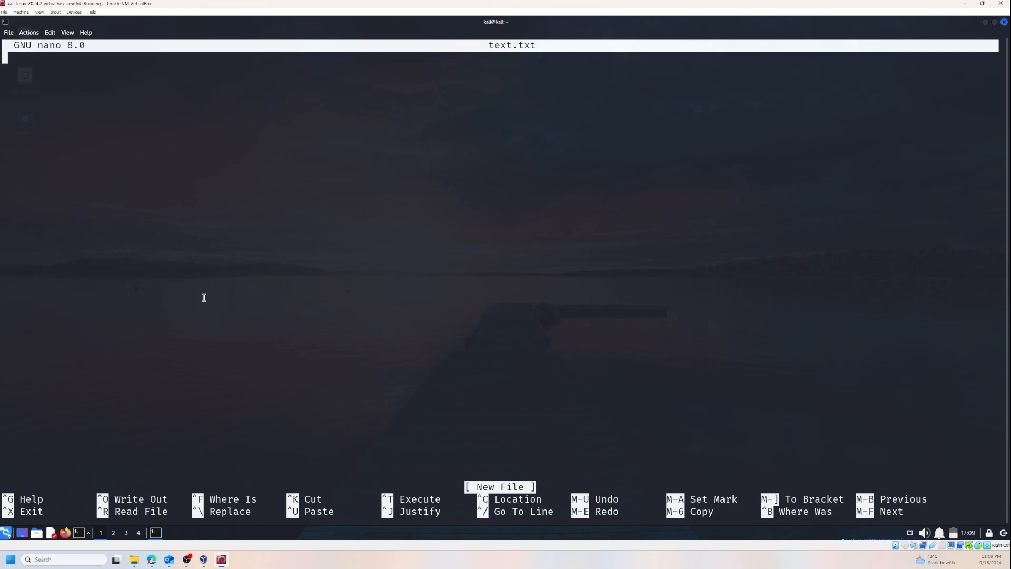
pyautogui.moveTo(220, 307)
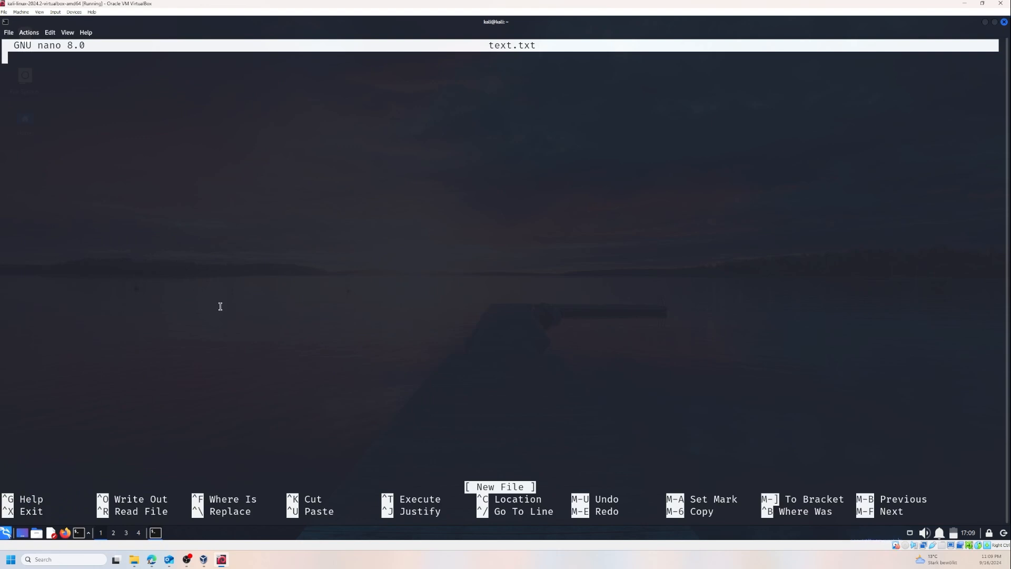
pyautogui.moveTo(133, 227)
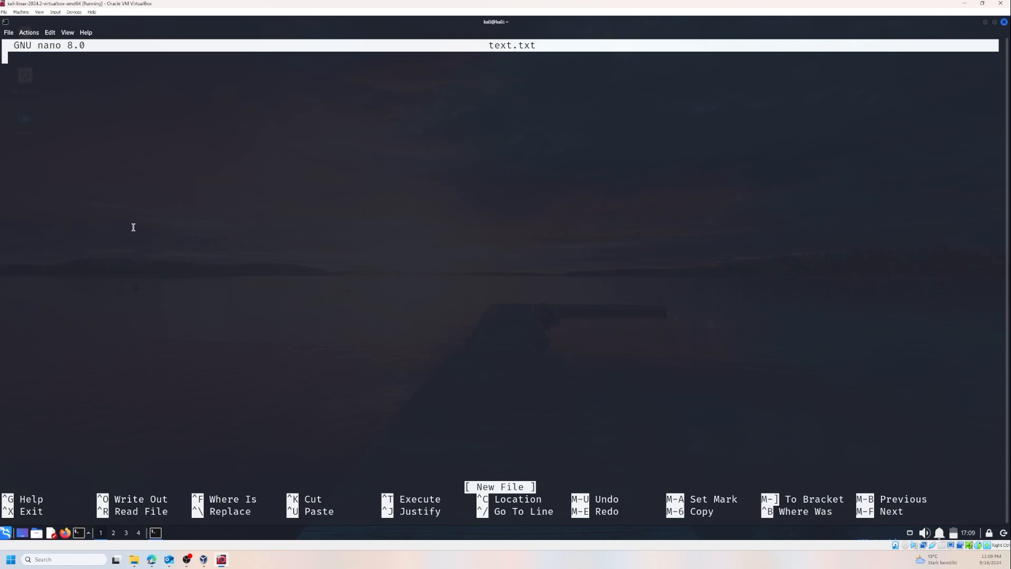
pyautogui.moveTo(300, 444)
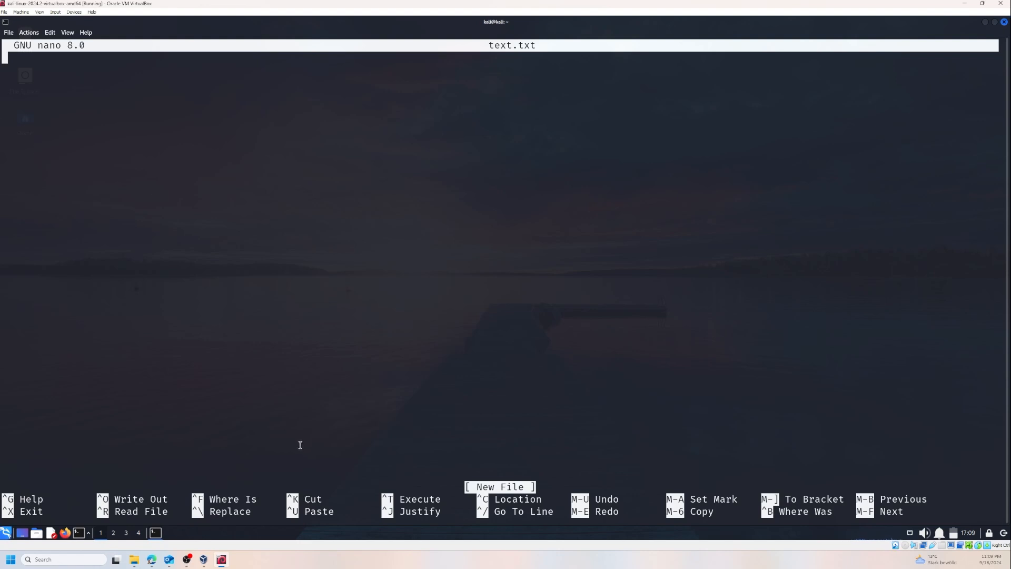
pyautogui.moveTo(43, 495)
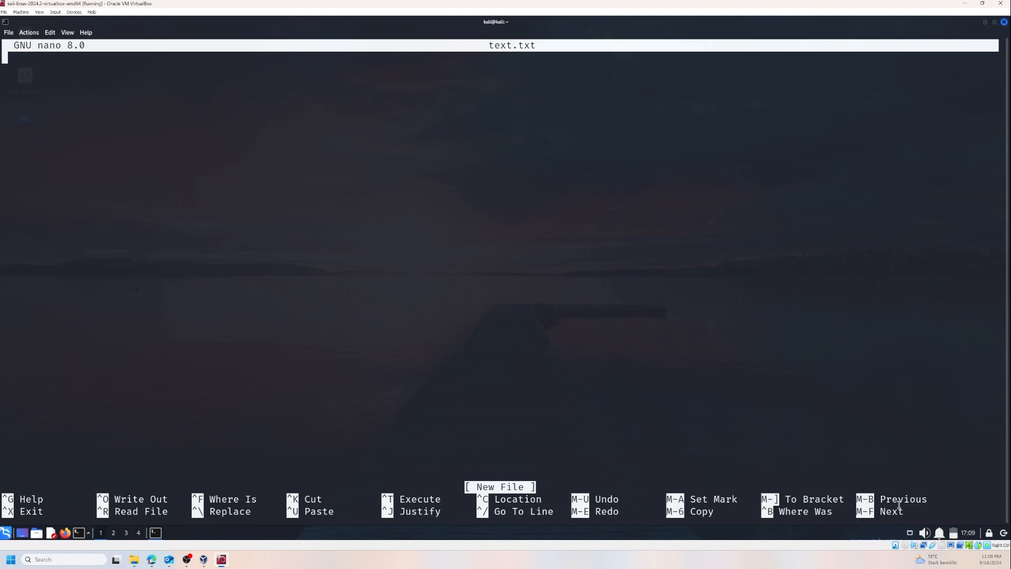
pyautogui.moveTo(895, 516)
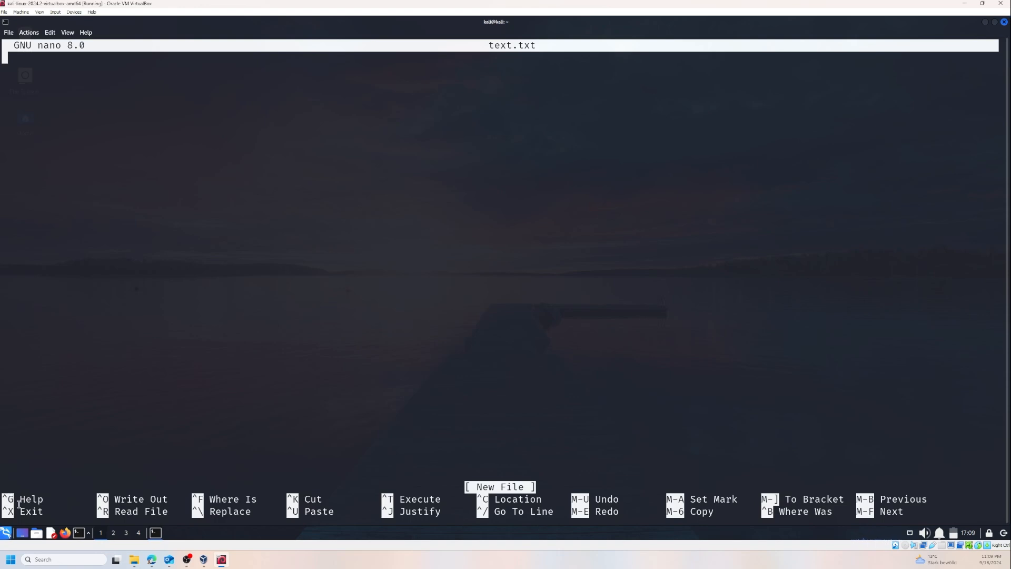
# Step: Exit nano without writing anything, returning to the shell prompt
pyautogui.press('ctrl+x')
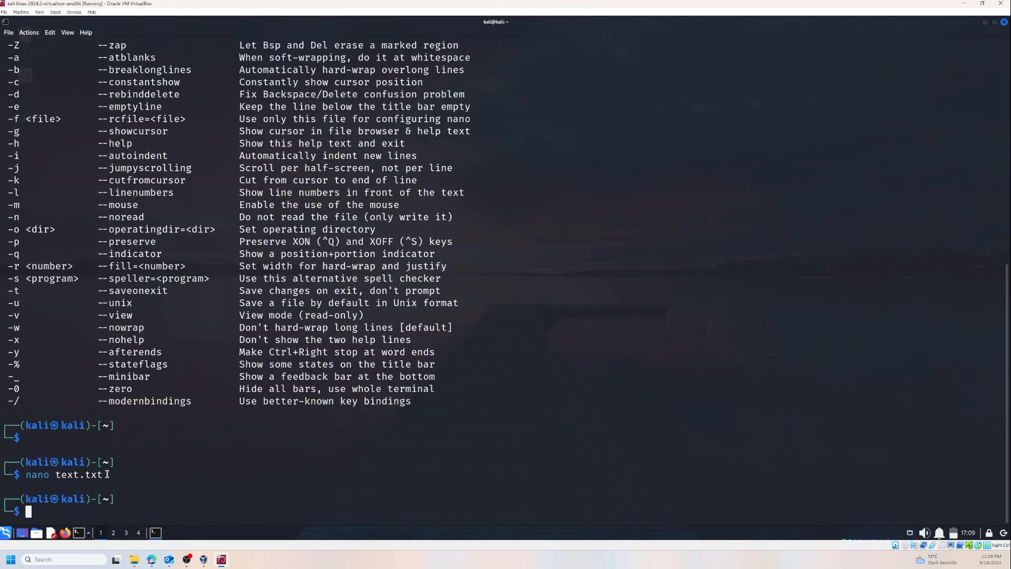
pyautogui.moveTo(101, 510)
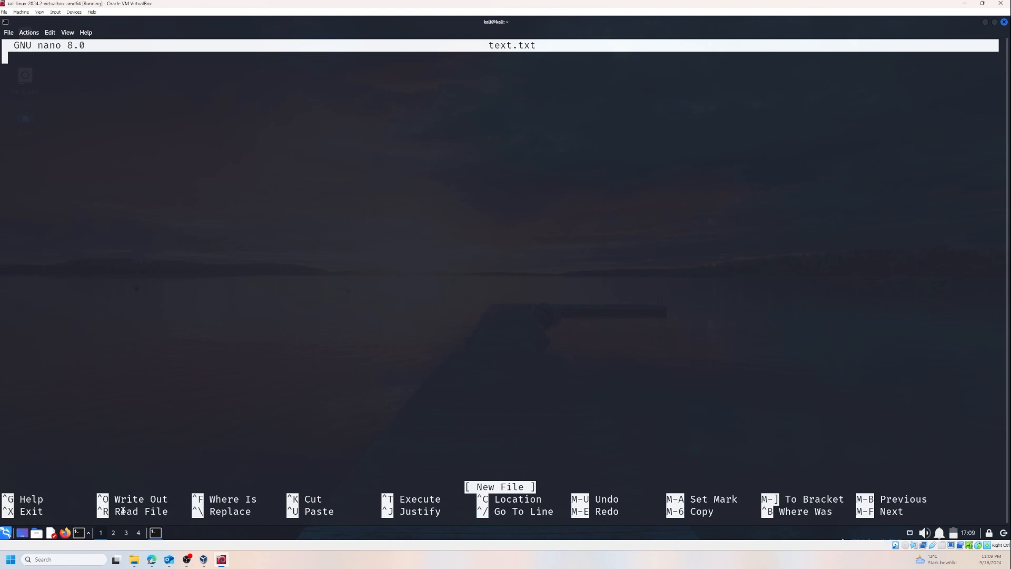
pyautogui.moveTo(277, 511)
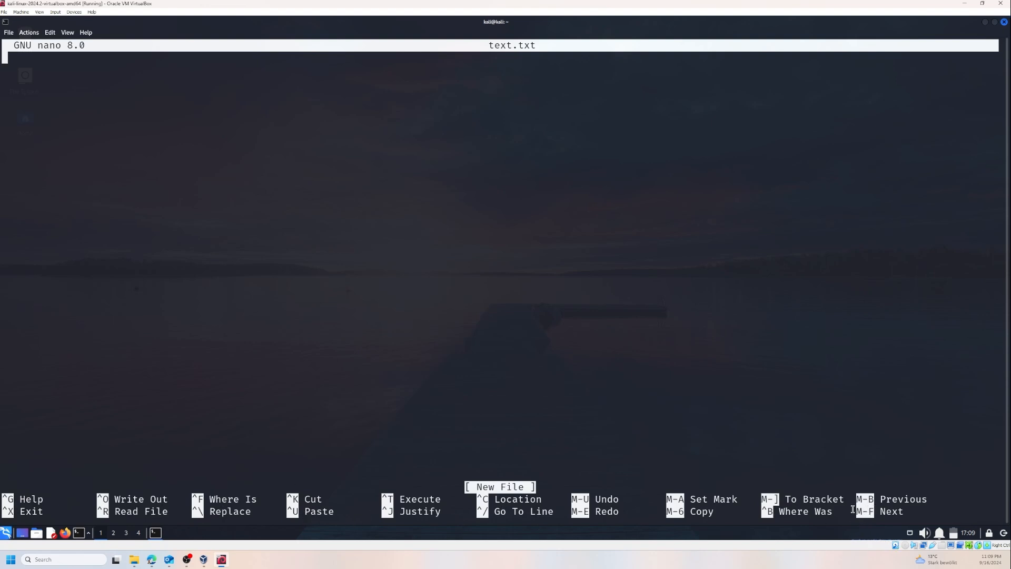
pyautogui.moveTo(302, 419)
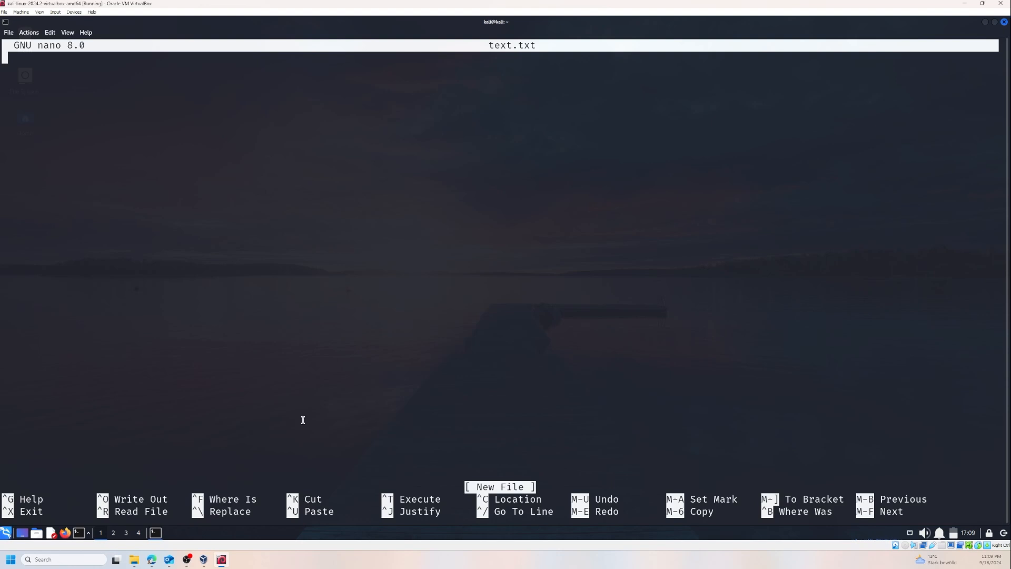
pyautogui.moveTo(20, 400)
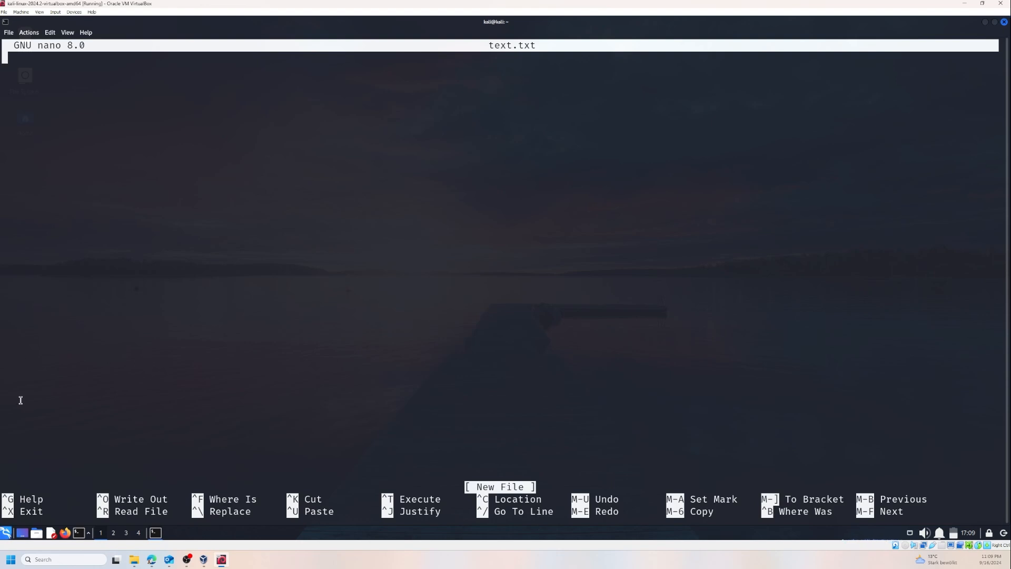
pyautogui.moveTo(16, 61)
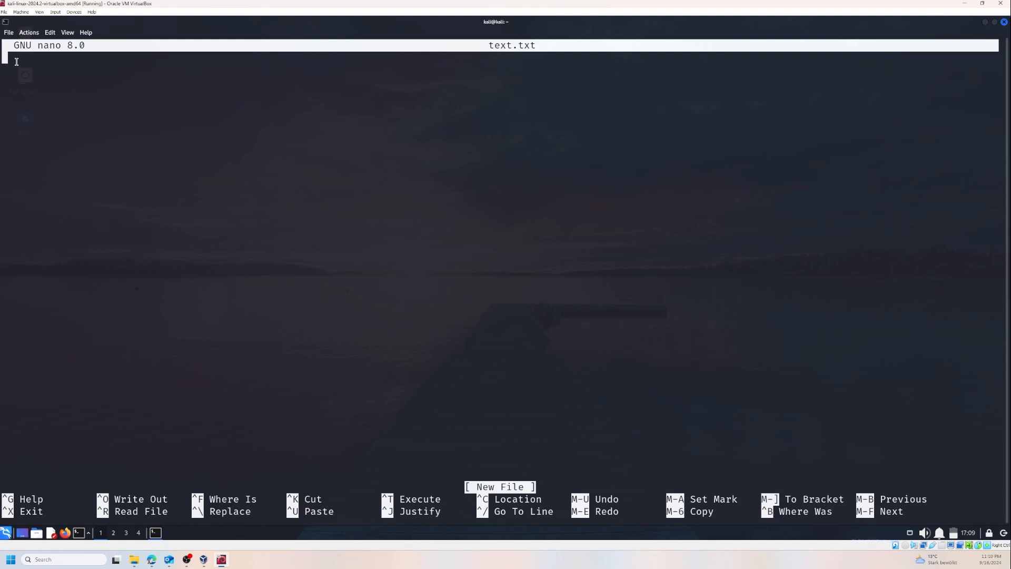
# Step: Type the line 'LOREM IPSUM.', fixing a typo with Backspace, and start saving
pyautogui.write('st')
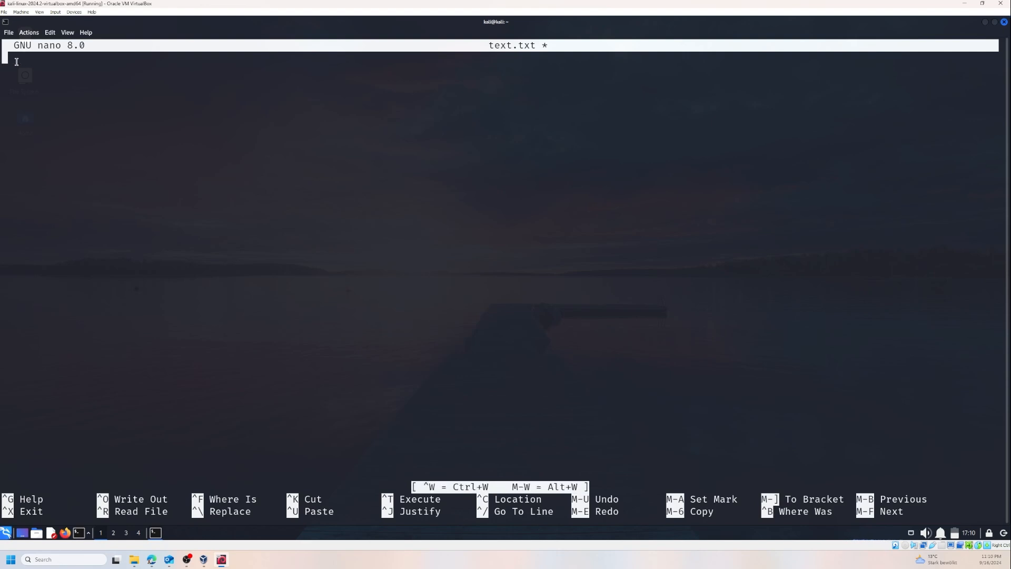
pyautogui.write('LOREM IP[SU')
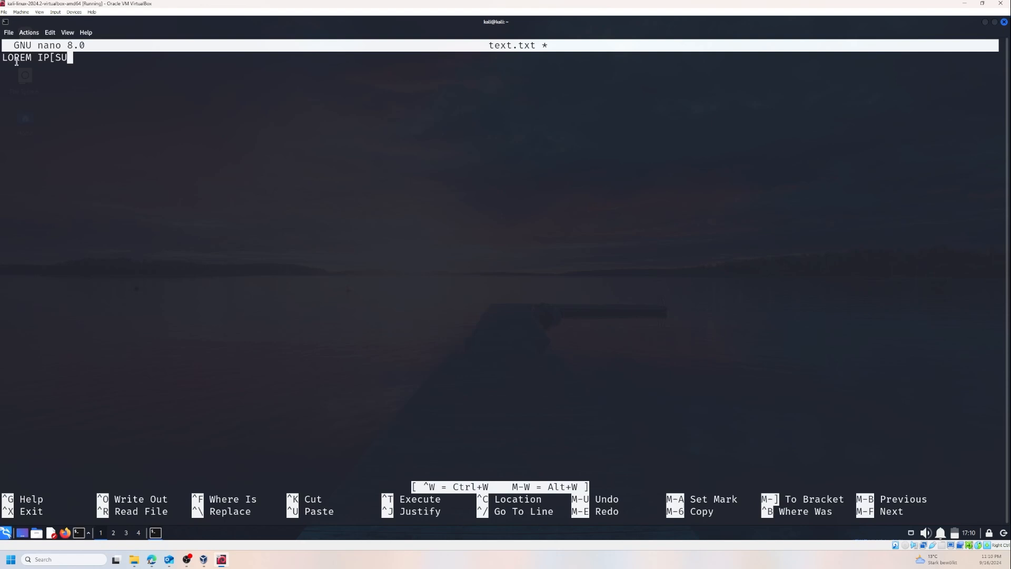
pyautogui.press('Backspace')
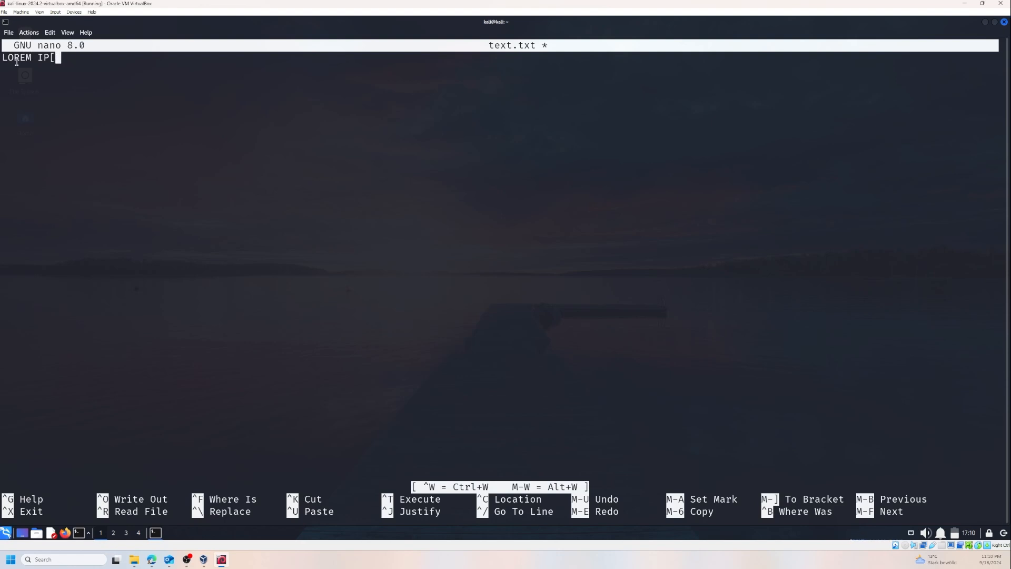
pyautogui.write('SUM')
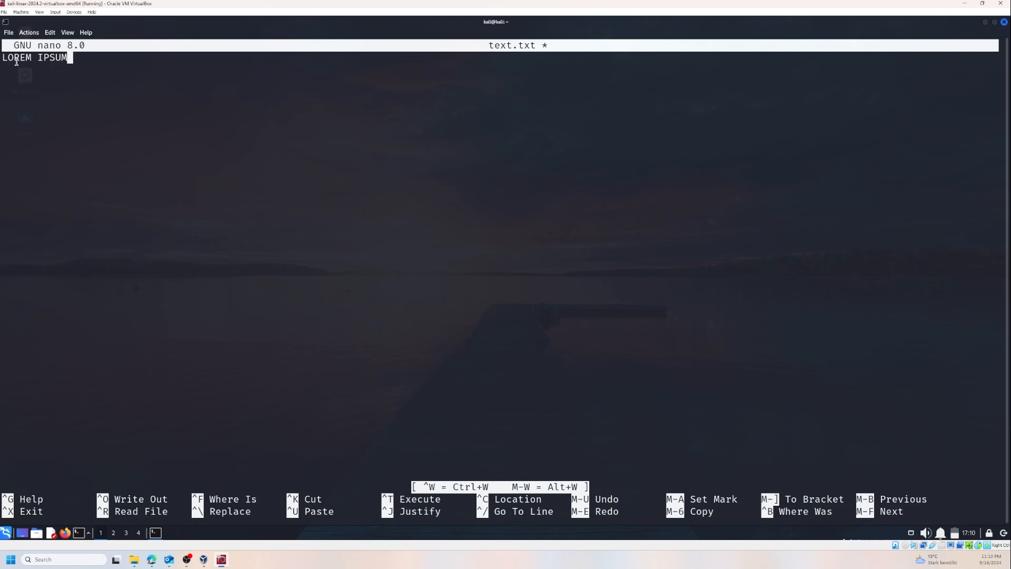
pyautogui.write('.')
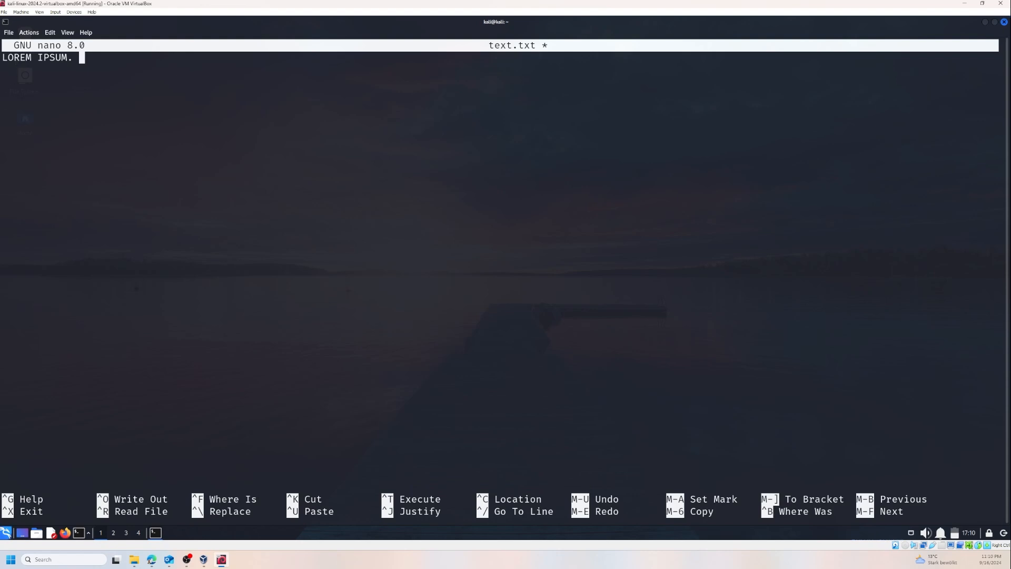
pyautogui.moveTo(470, 140)
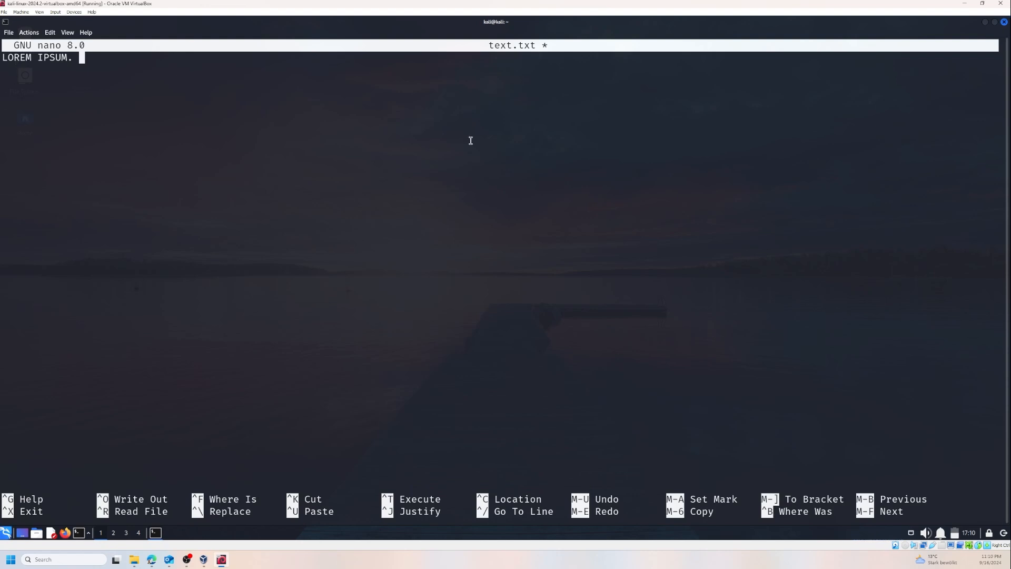
pyautogui.press('ctrl+o')
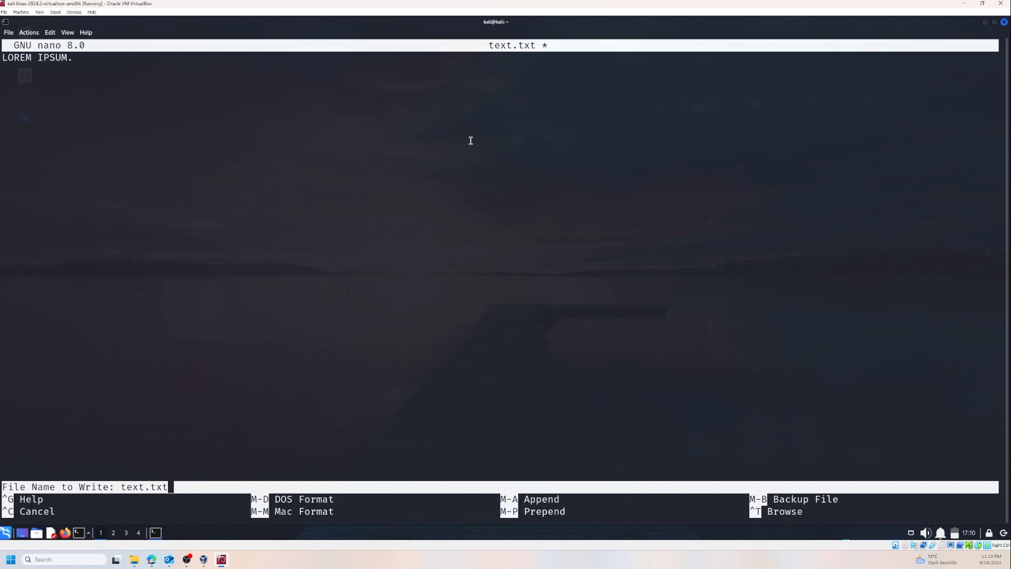
# Step: Confirm writing the file under the name text.txt
pyautogui.press('Return')
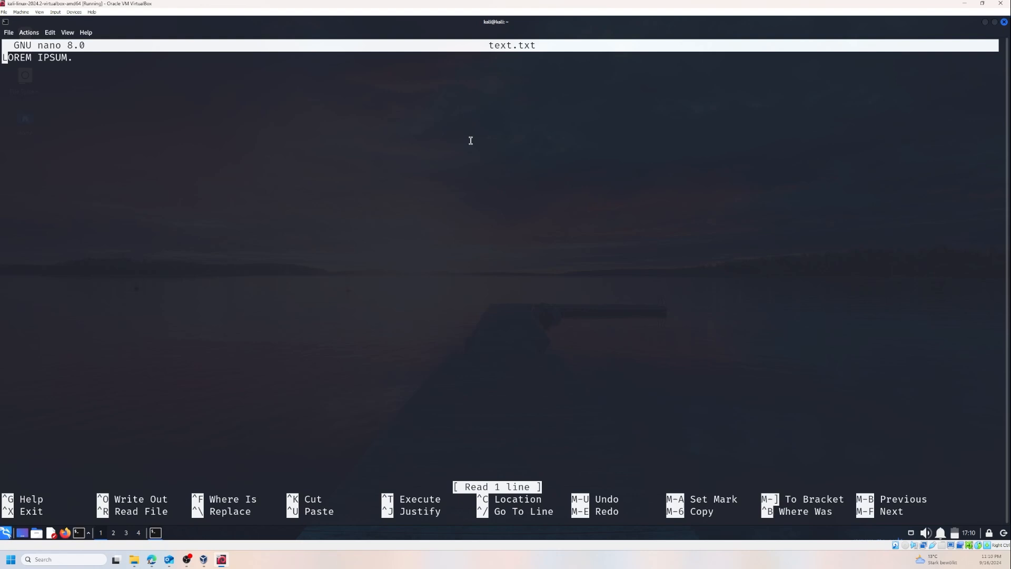
pyautogui.moveTo(86, 61)
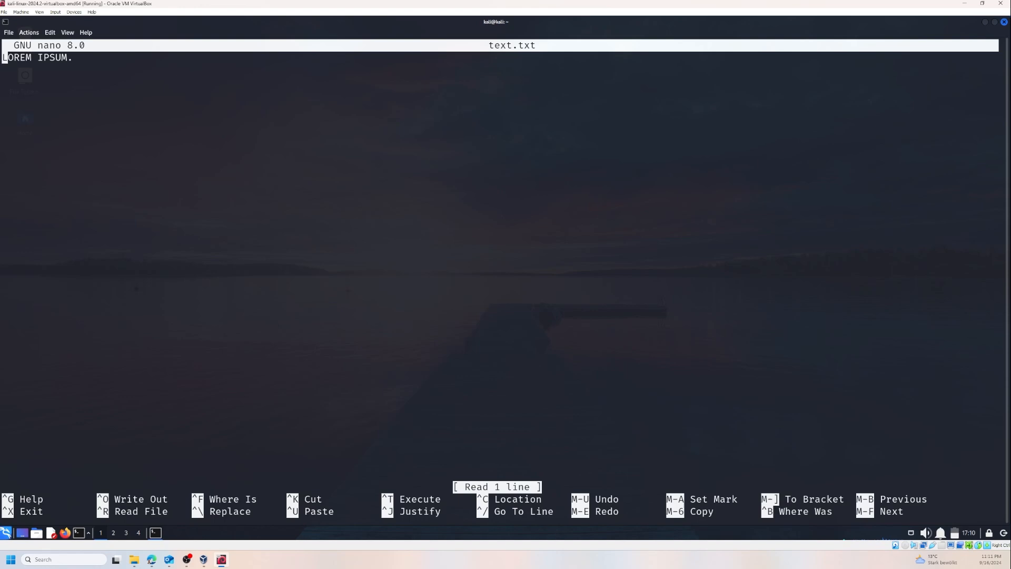
pyautogui.moveTo(204, 295)
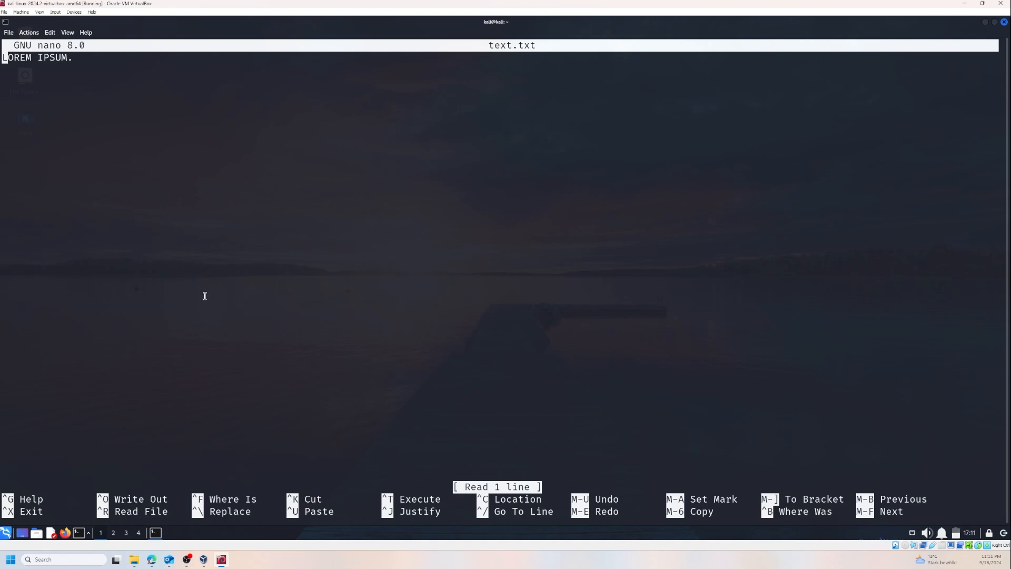
pyautogui.moveTo(154, 272)
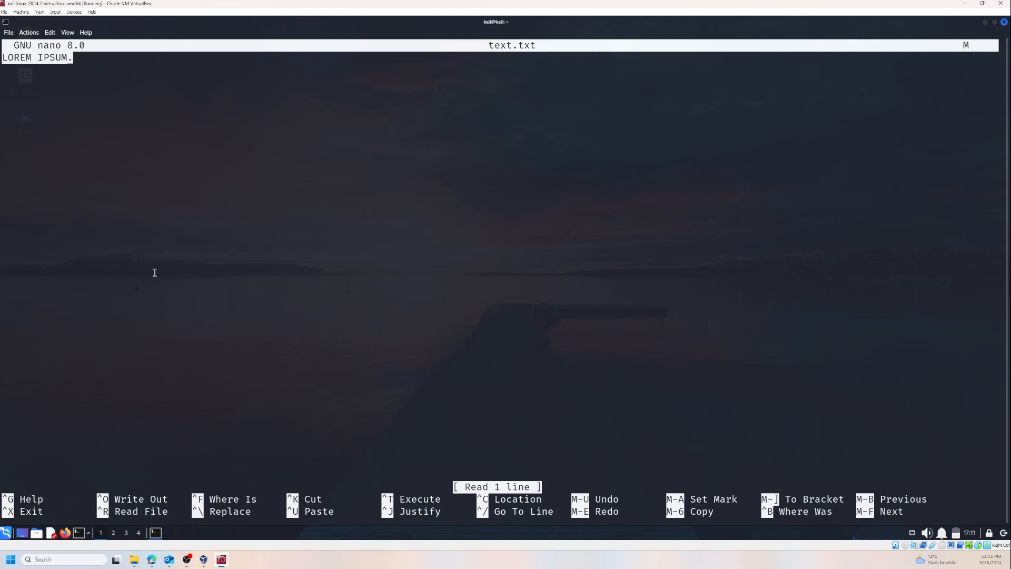
# Step: Cut the marked 'LOREM IPSUM' text, then add lines 'LOREM IPSUM' and 'IPSUM'
pyautogui.press('ctrl+u')
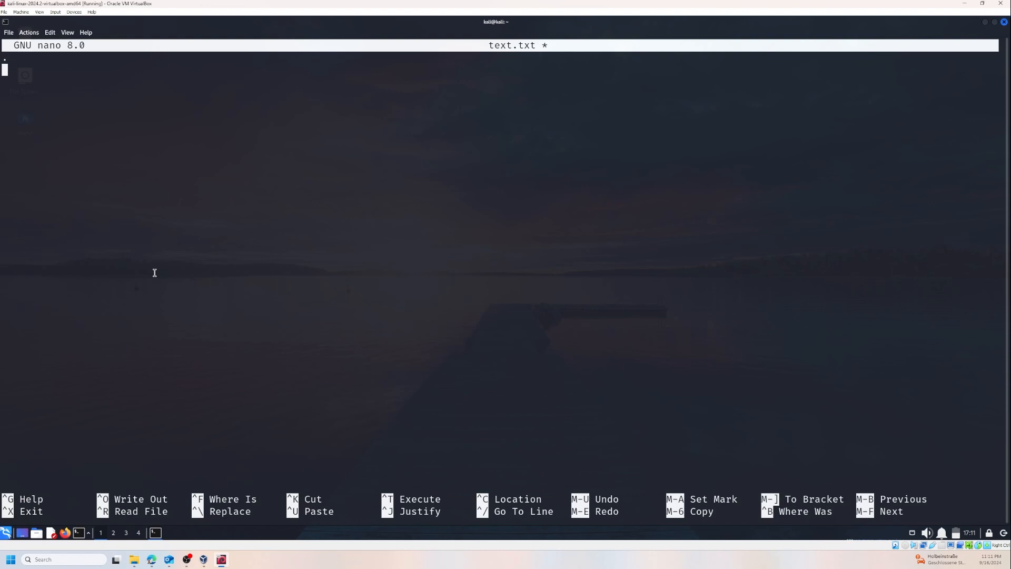
pyautogui.write('LOREM IPSUM')
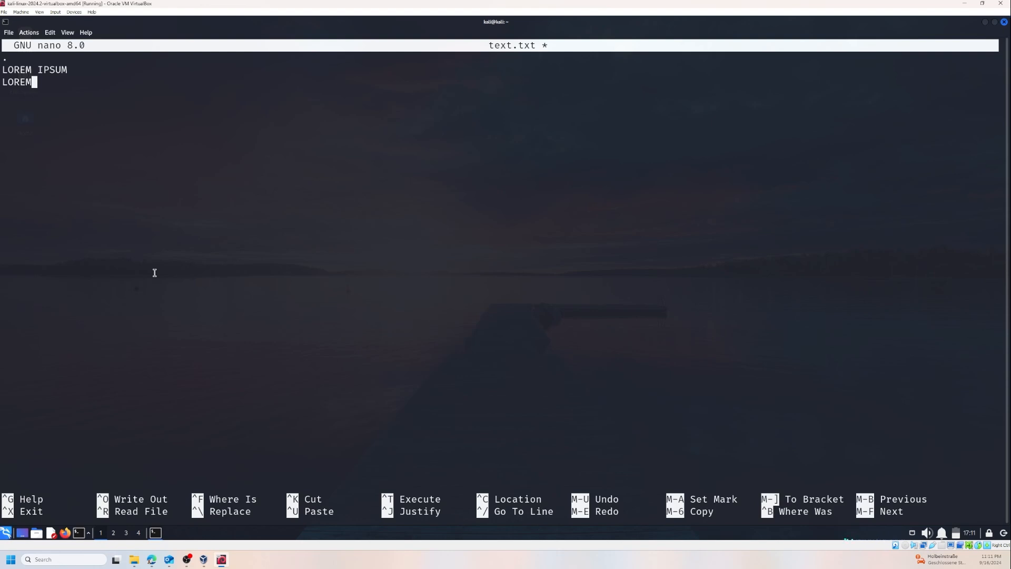
pyautogui.press('Return')
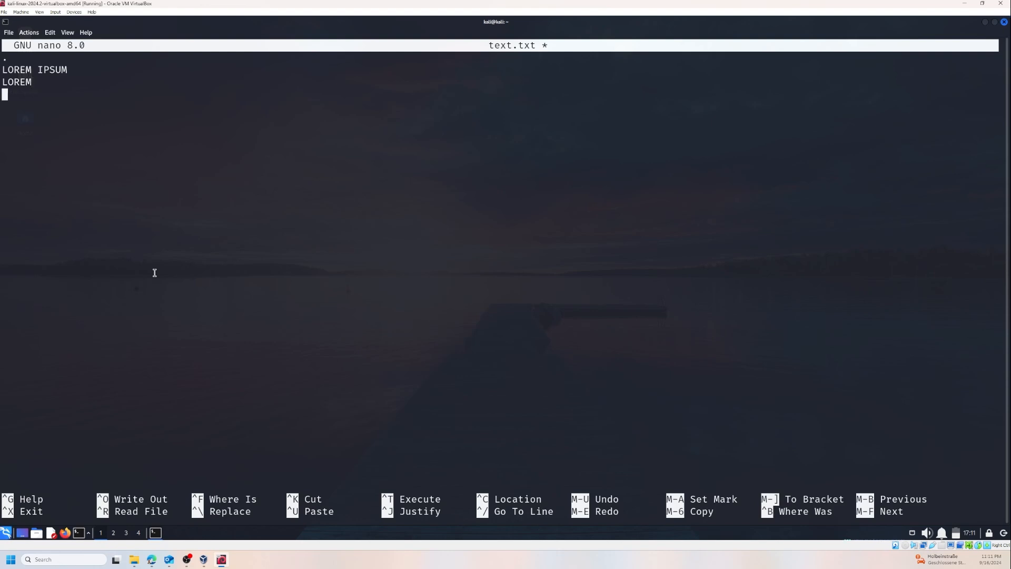
pyautogui.write('IPSUM')
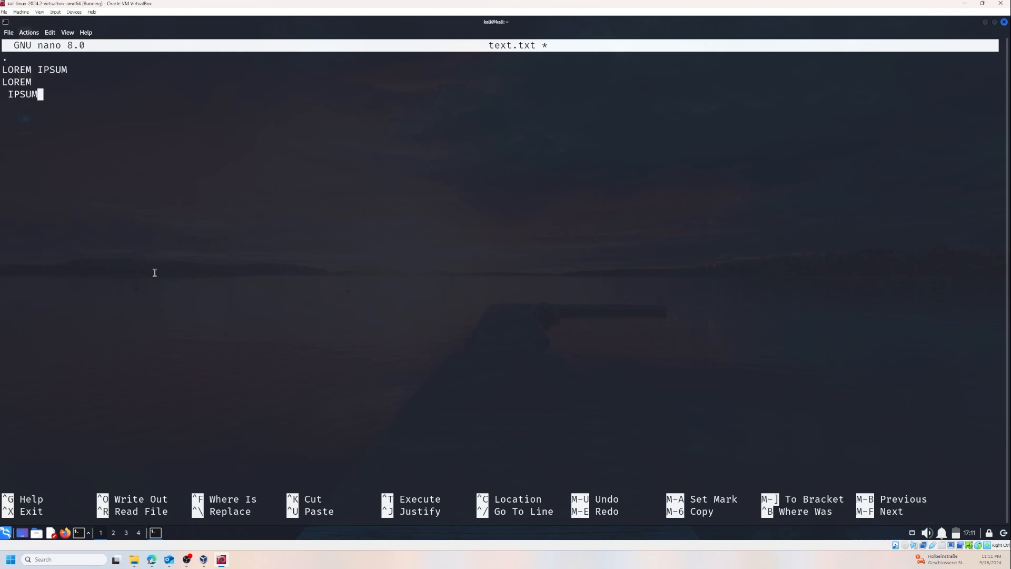
pyautogui.press('ctrl+w')
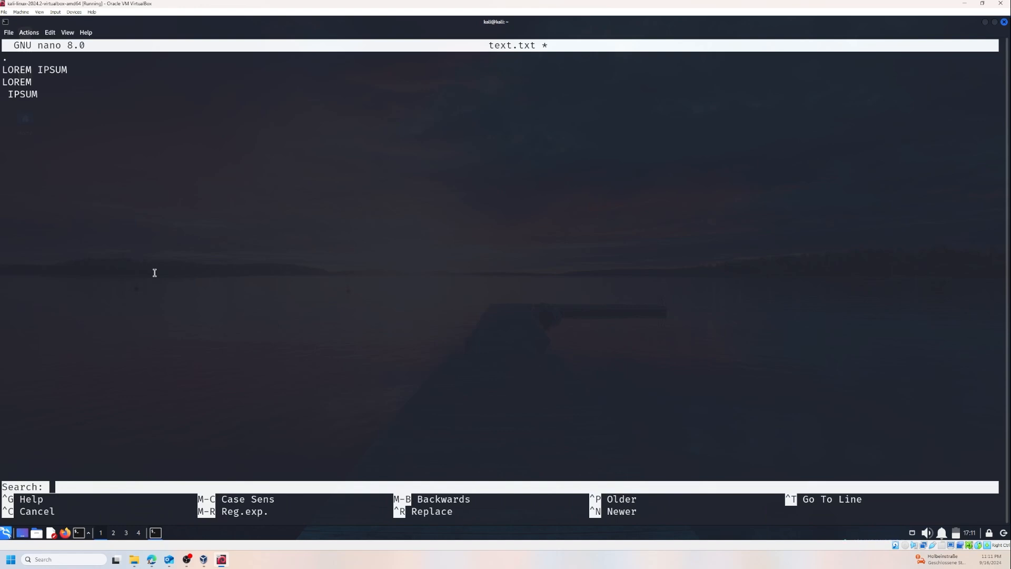
# Step: Search for 'IPS', wrapping around to IPSUM in the 'LOREM IPSUM' line
pyautogui.write('I')
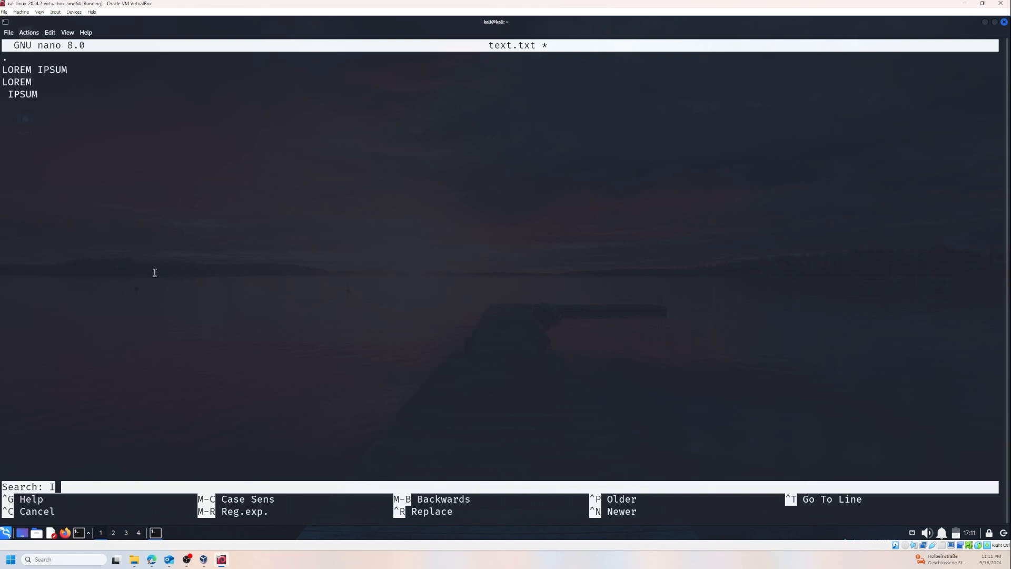
pyautogui.write('PS')
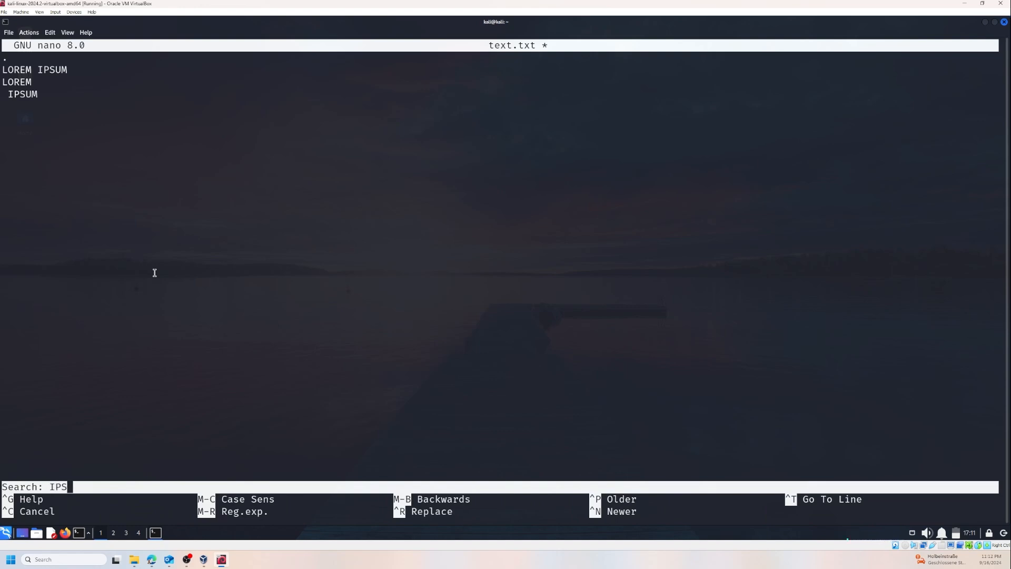
pyautogui.press('Return')
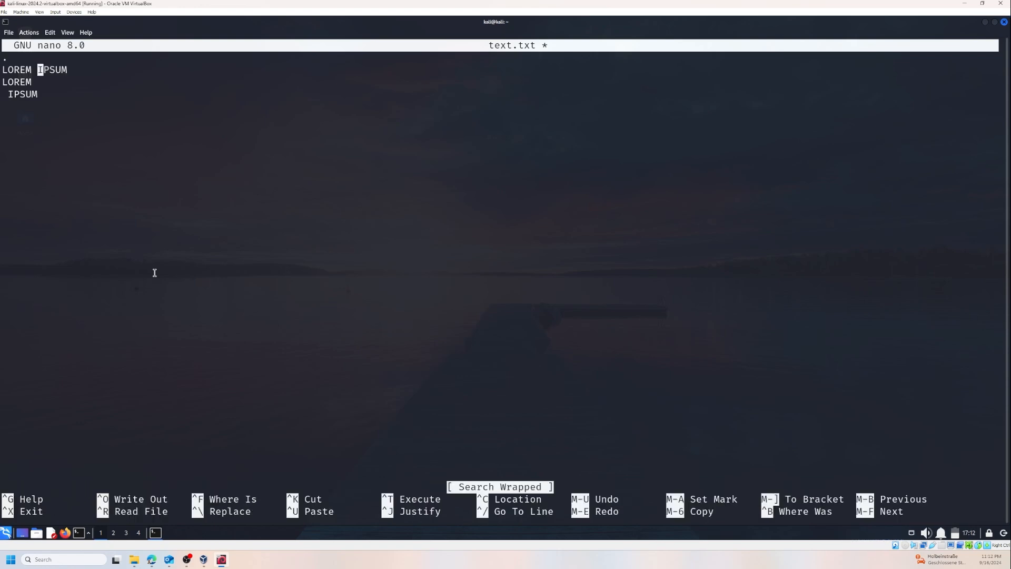
pyautogui.moveTo(257, 252)
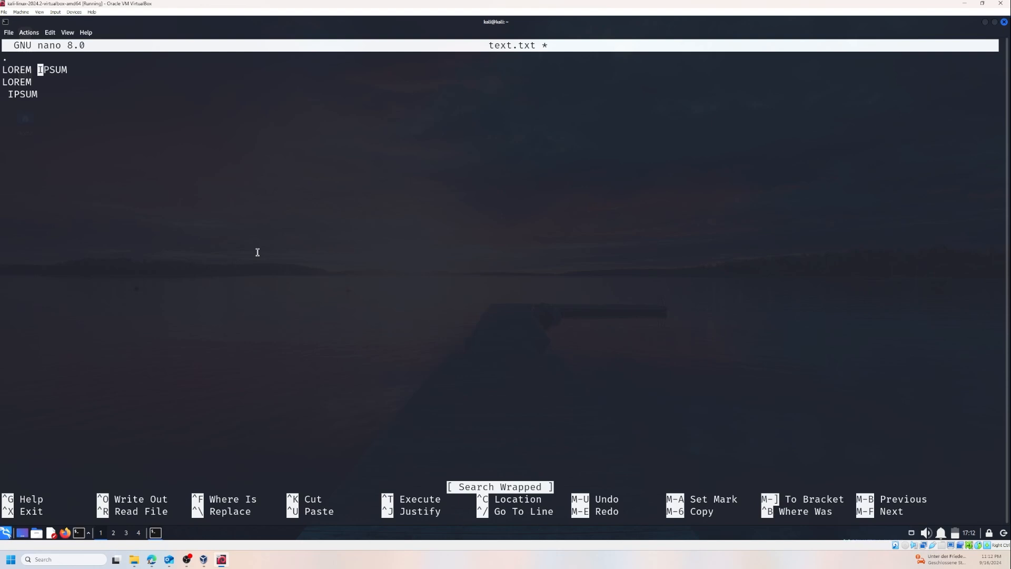
pyautogui.moveTo(253, 258)
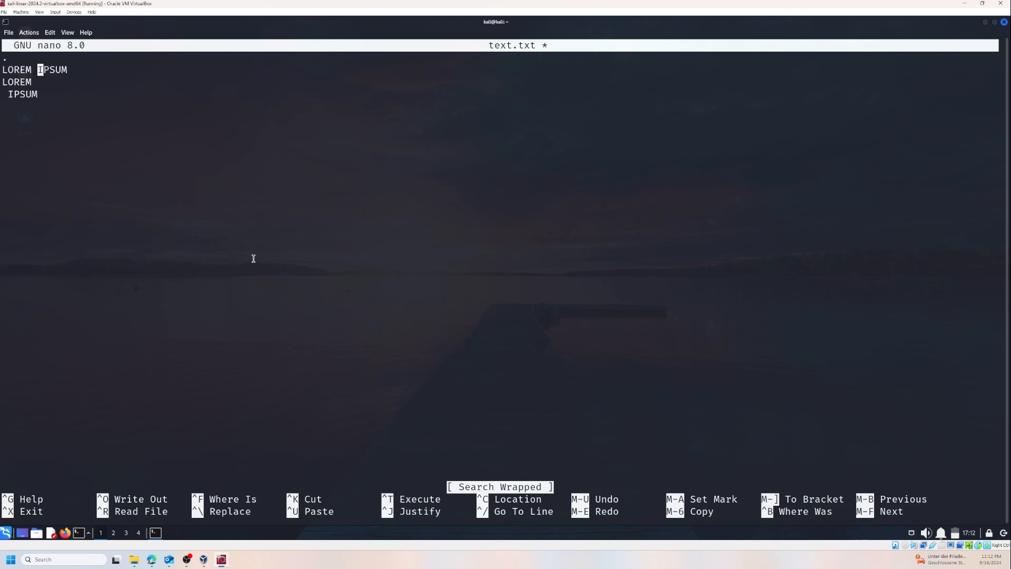